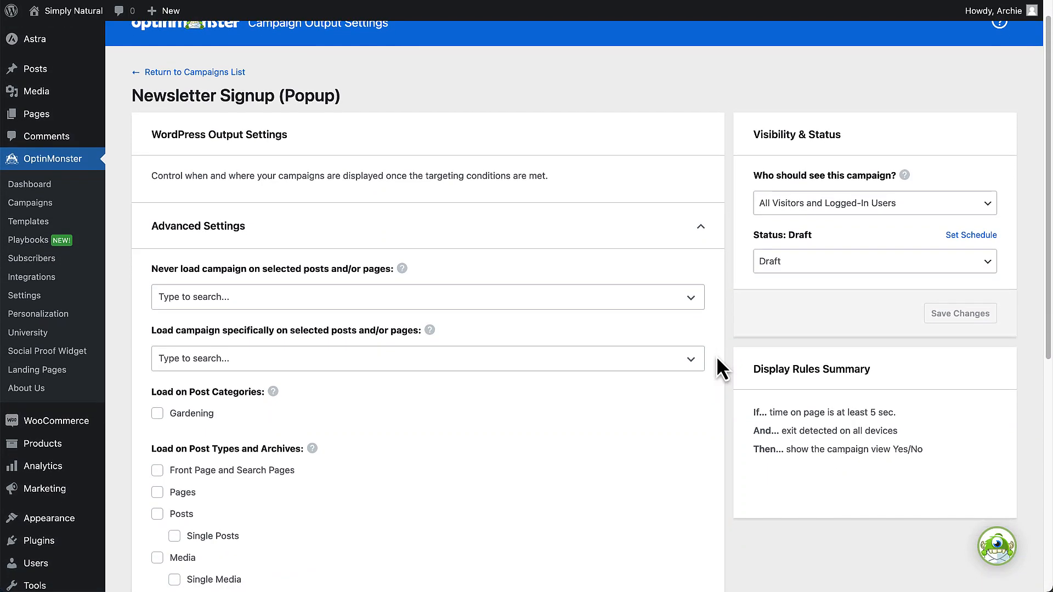
Step: Leave the popup campaign's output settings unchanged and go to the WordPress Dashboard
scroll("down", 3)
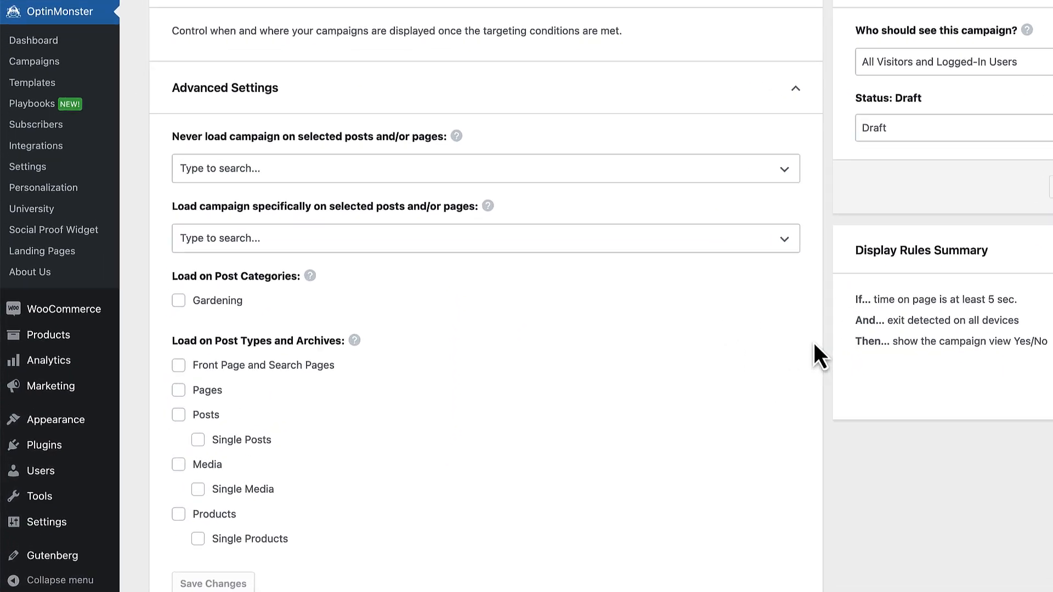
scroll("down", 3)
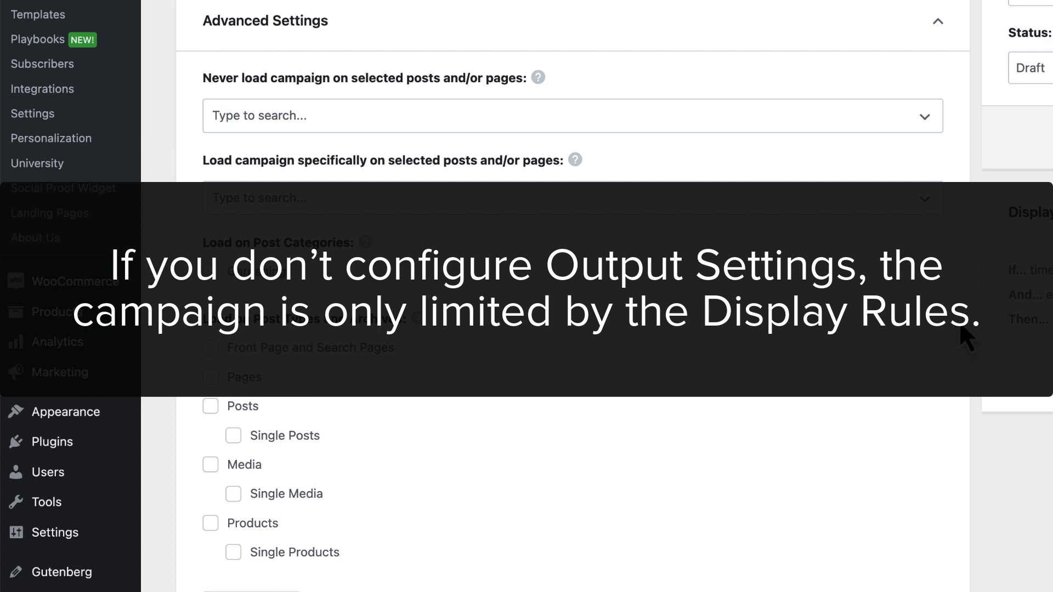
mouse_move(967, 336)
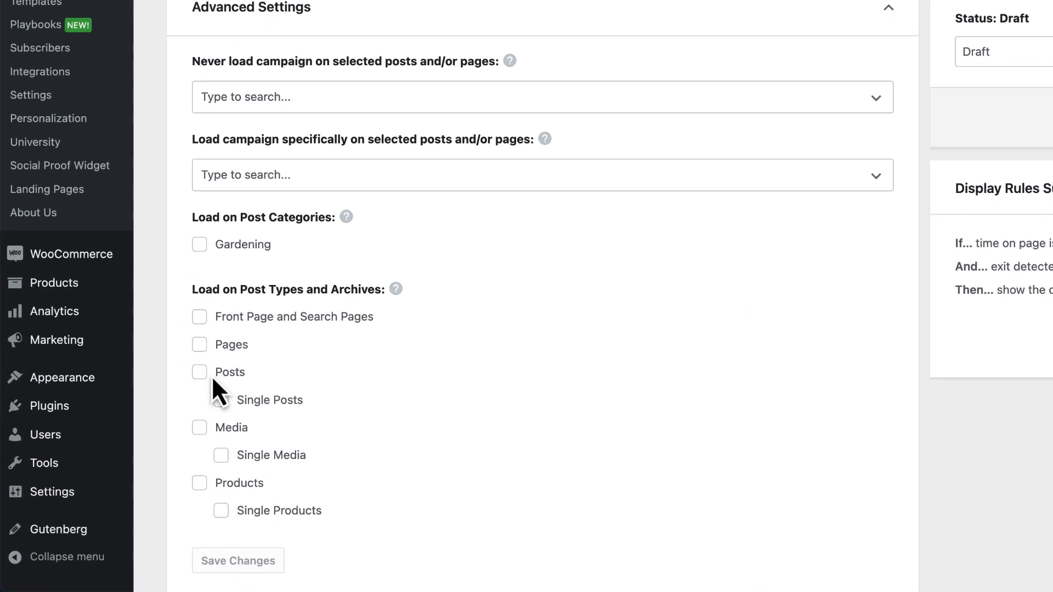
left_click(221, 400)
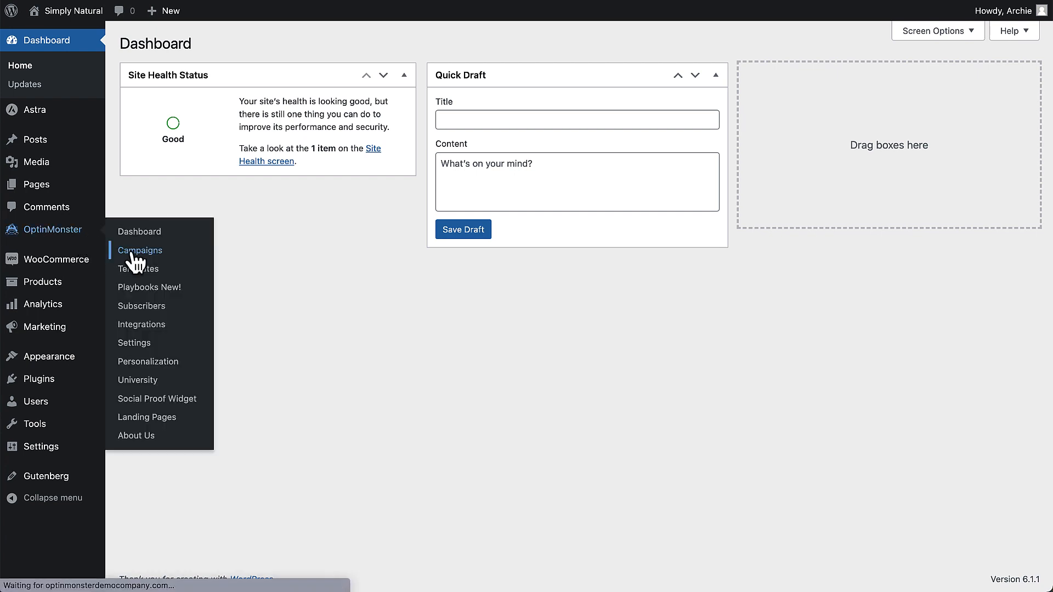
Step: From the OptinMonster campaigns list, open Newsletter Signup (Inline) output settings
left_click(141, 250)
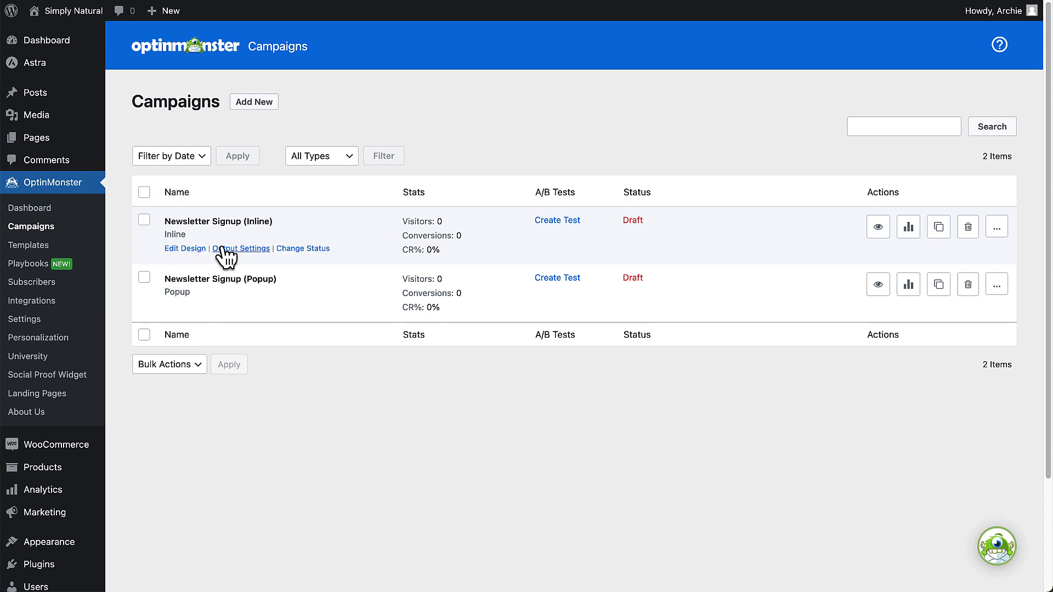
left_click(240, 249)
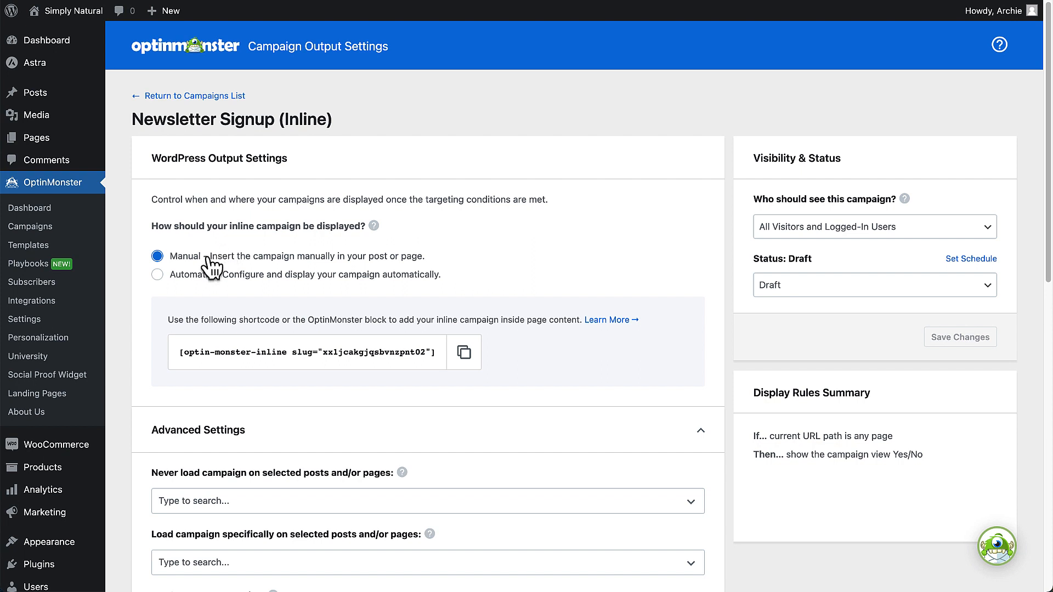
Step: Switch the display method from manual to Automatic, keeping Below Post placement
left_click(158, 274)
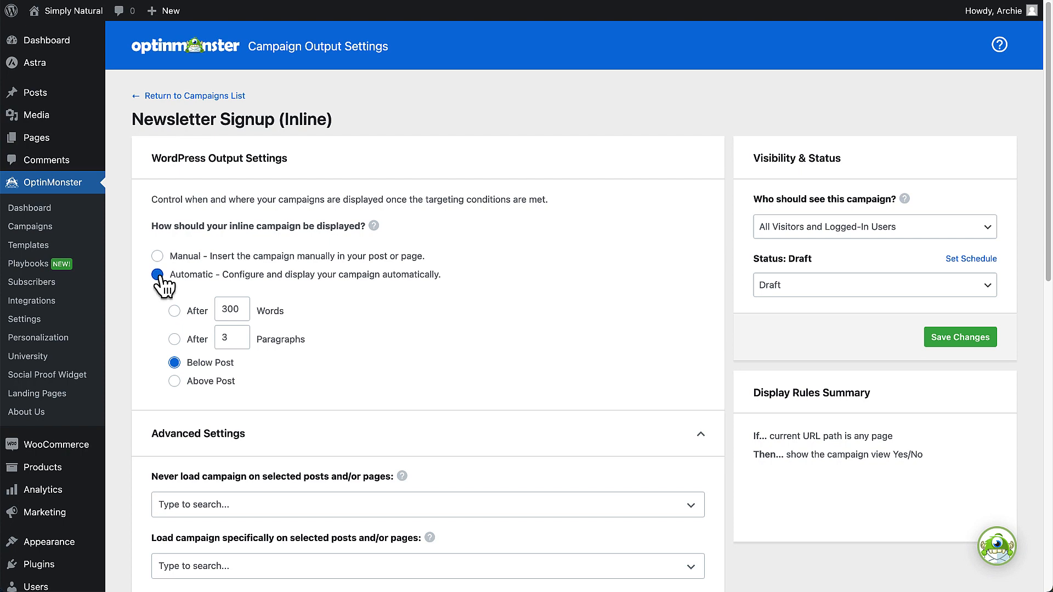
scroll("down", 3)
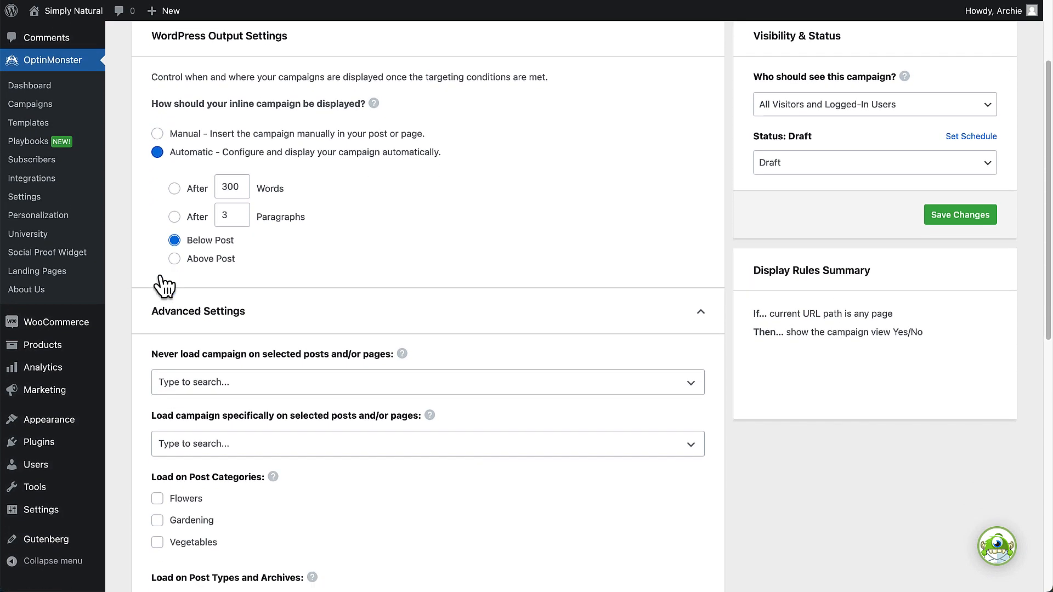
scroll("down", 3)
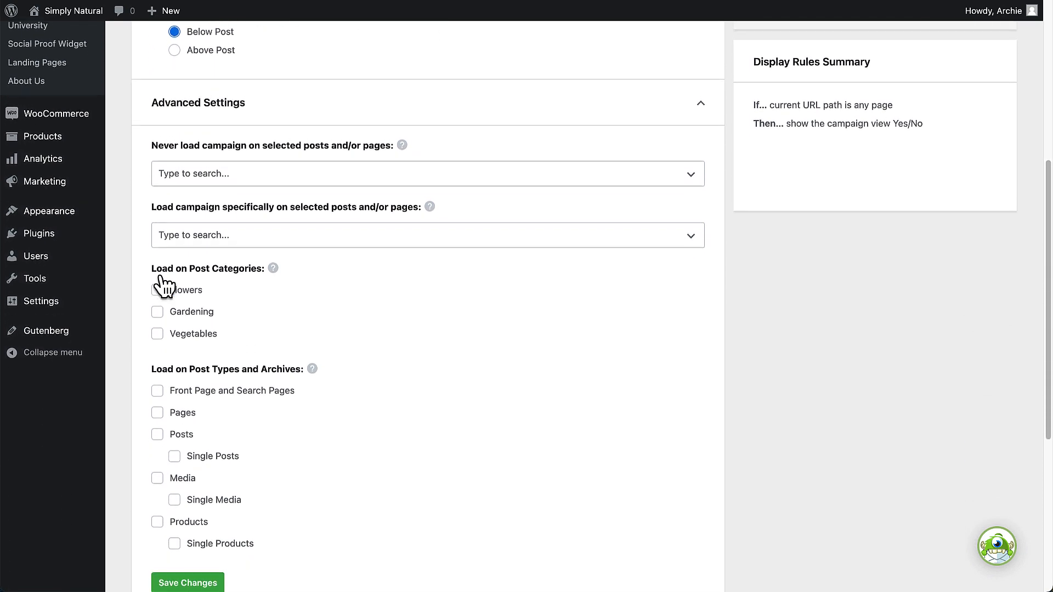
scroll("down", 3)
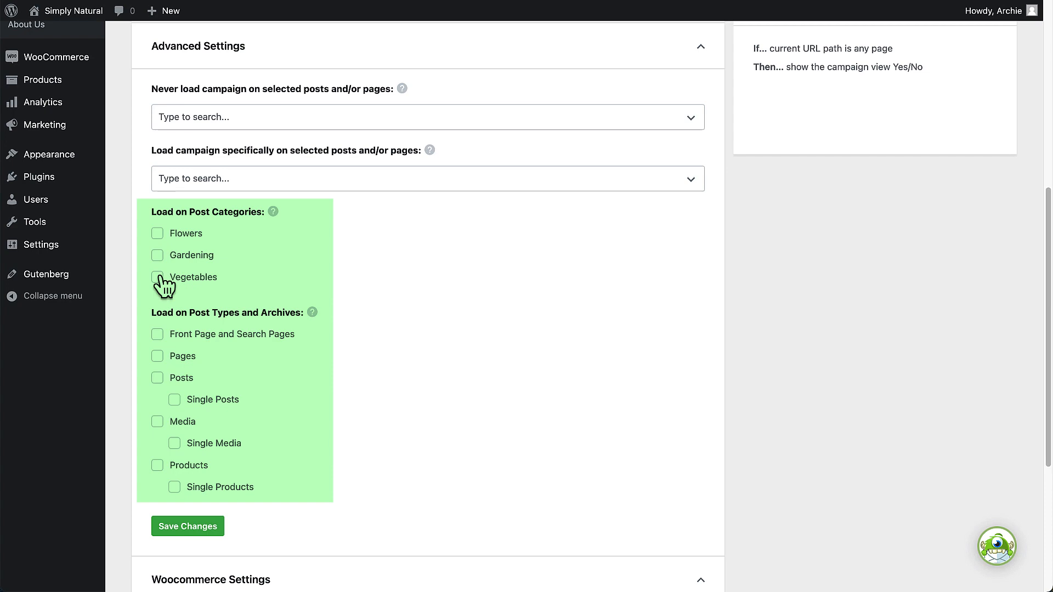
scroll("down", 3)
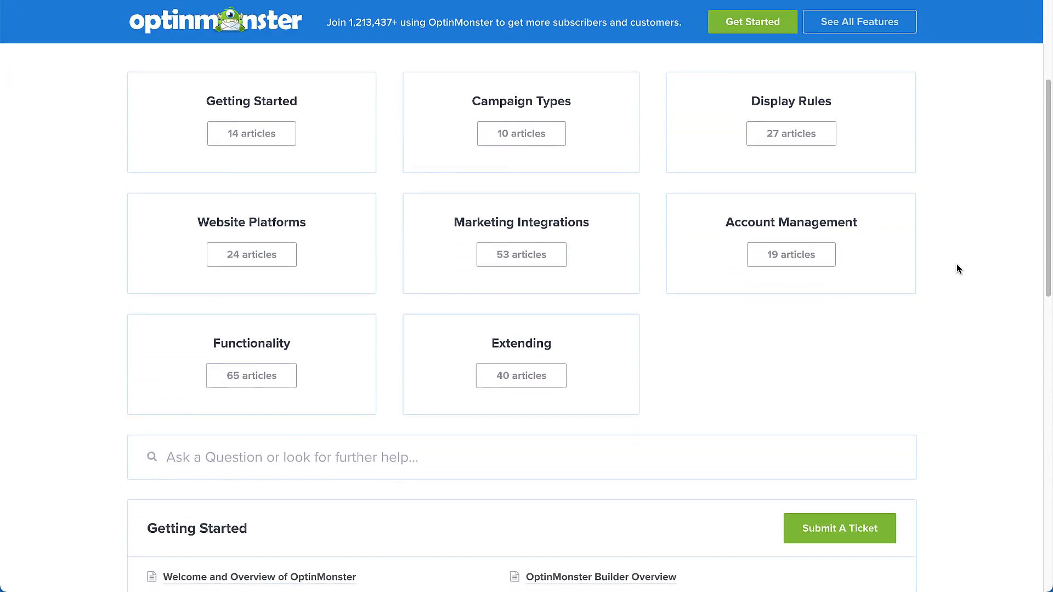
scroll("down", 3)
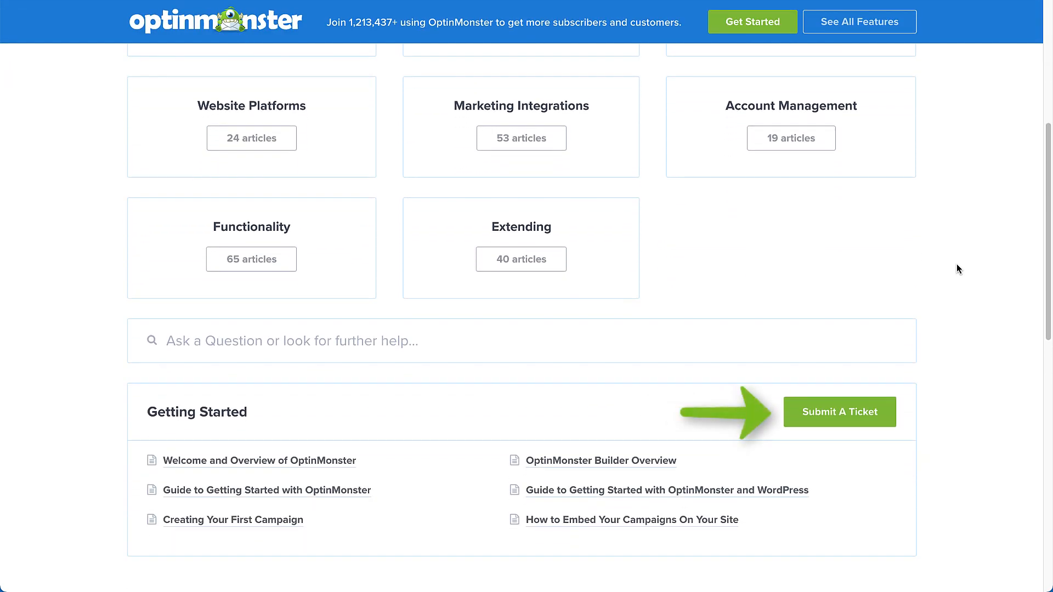